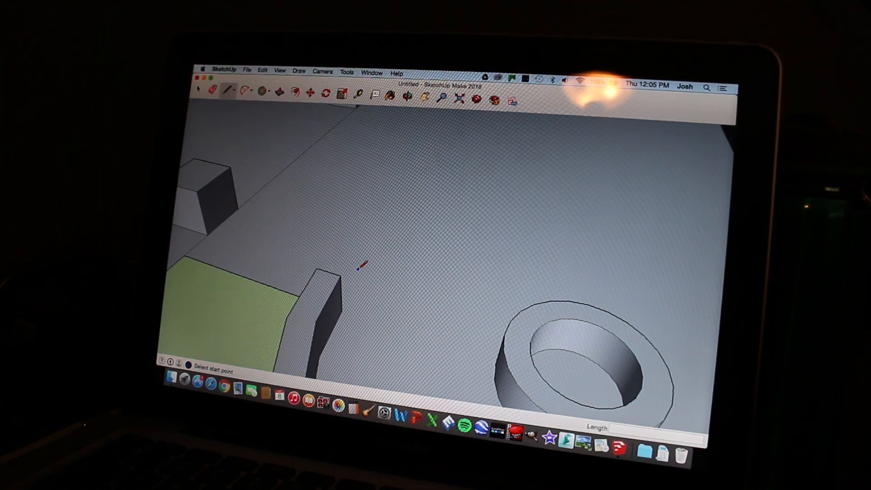
Step: Draw a patio edge from the curved wall's end to the fire pit ring, then orbit and pan
click(342, 312)
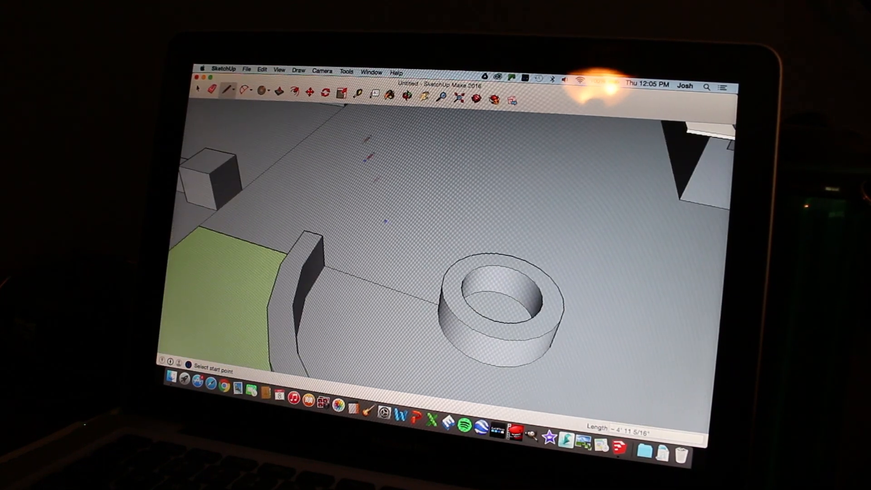
click(408, 93)
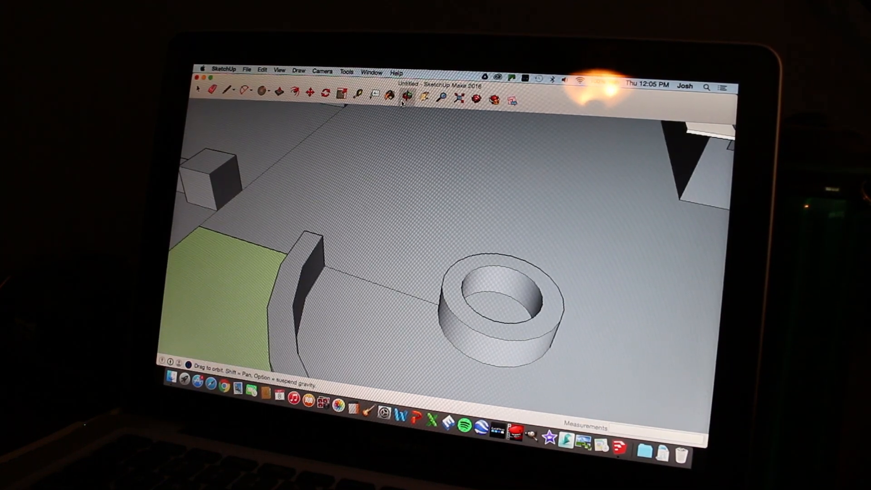
click(212, 90)
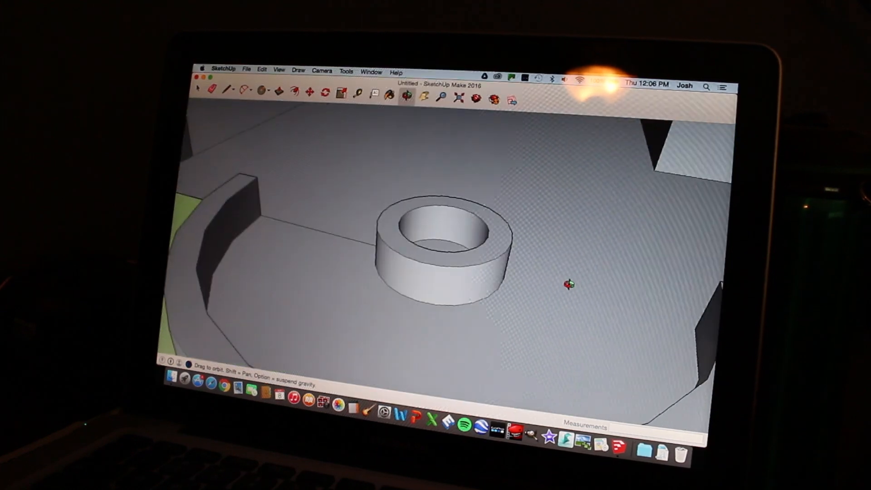
click(228, 90)
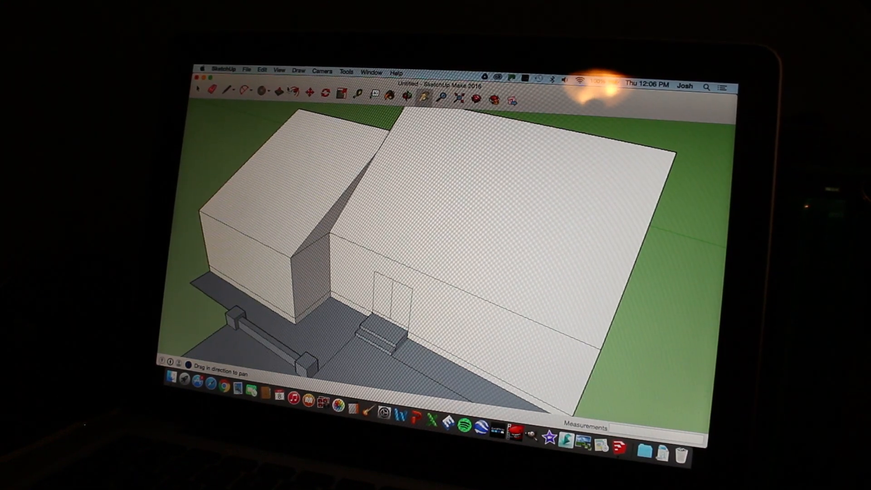
Step: Paint both roofs with a Roofing shingle and the walls with grey Brick, Cladding and Siding
click(247, 71)
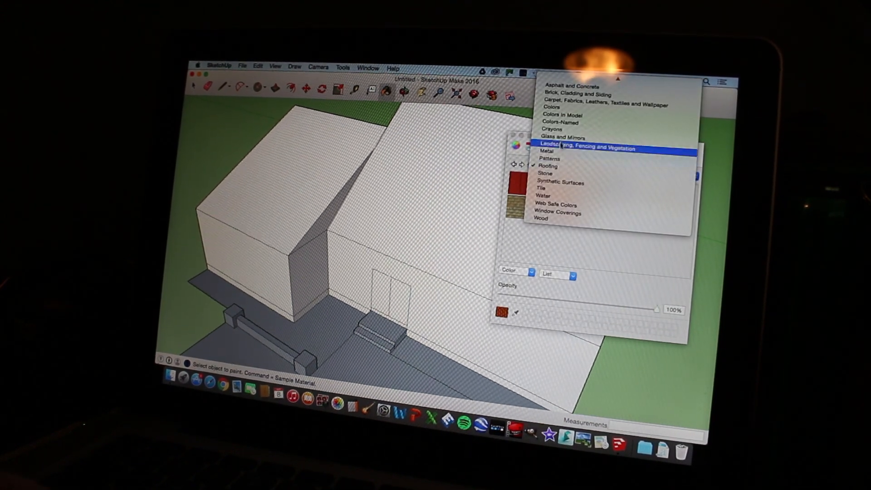
click(548, 166)
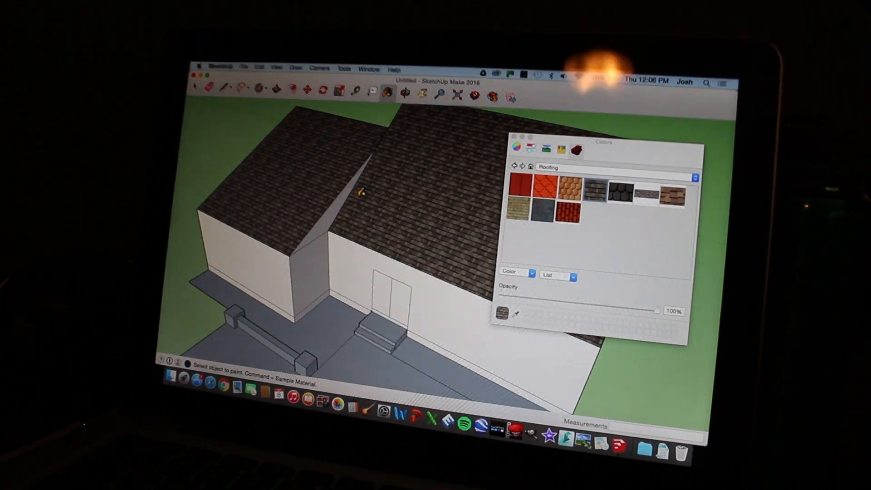
click(564, 169)
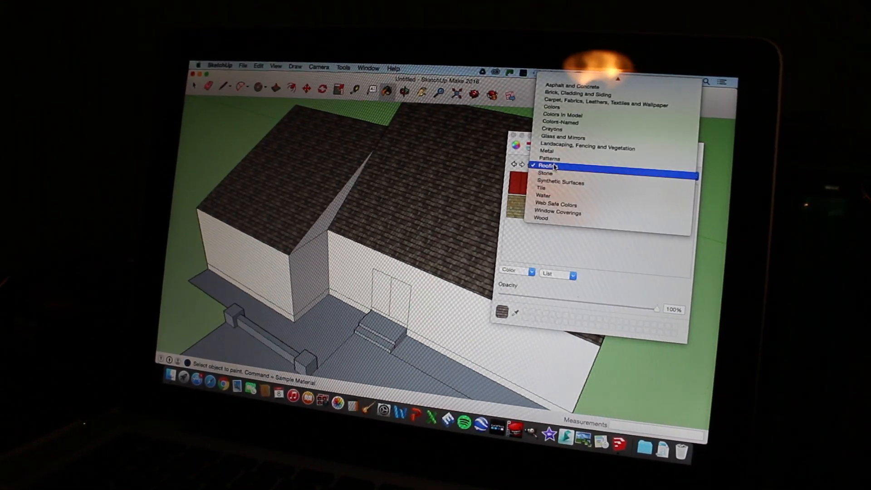
mouse_move(562, 126)
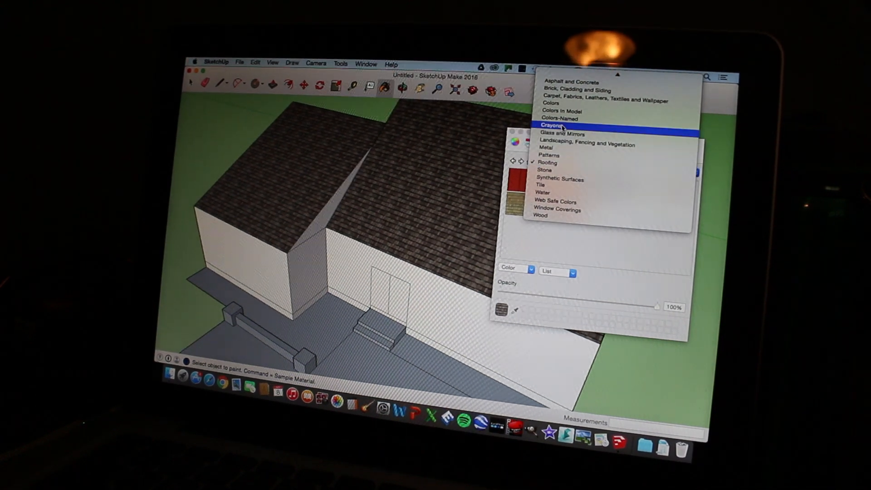
mouse_move(576, 93)
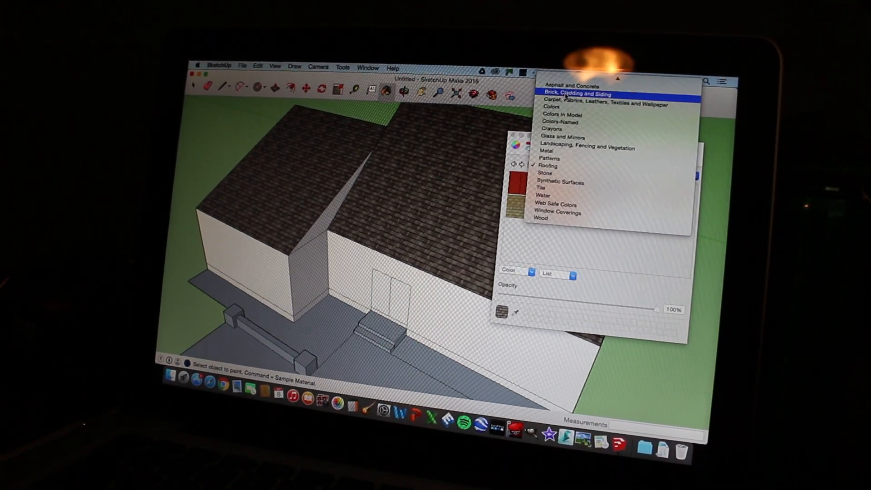
click(578, 94)
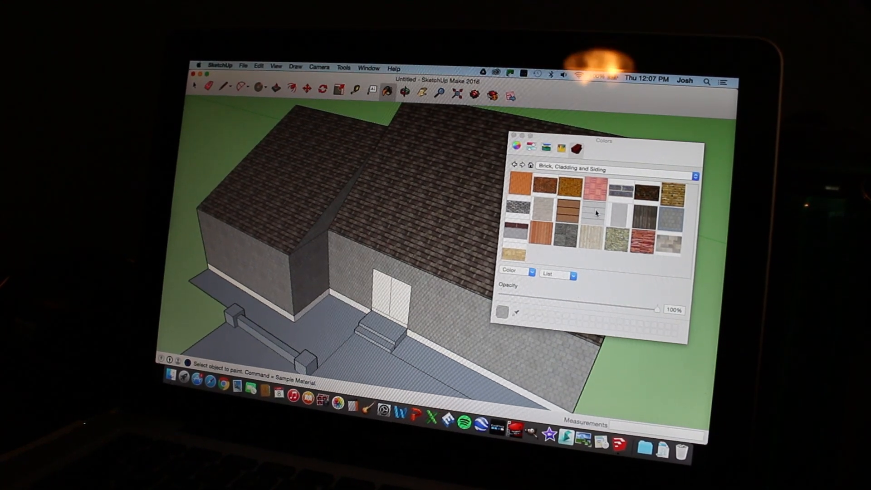
Step: Paint the doors with a Glass and Mirrors material and the patio-side block with Stone
click(693, 176)
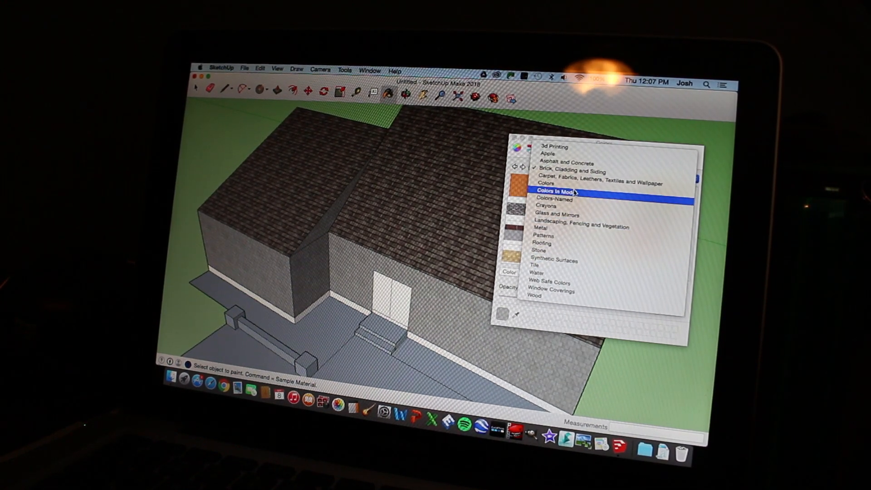
click(550, 212)
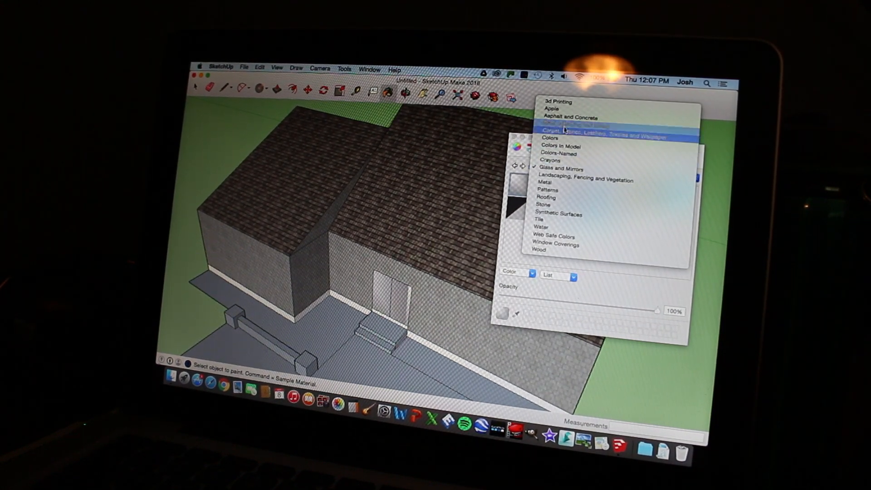
click(571, 116)
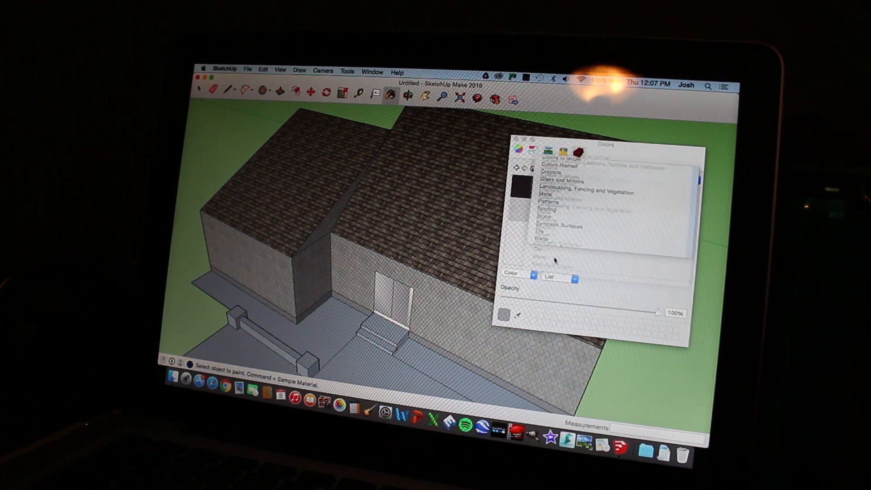
click(550, 216)
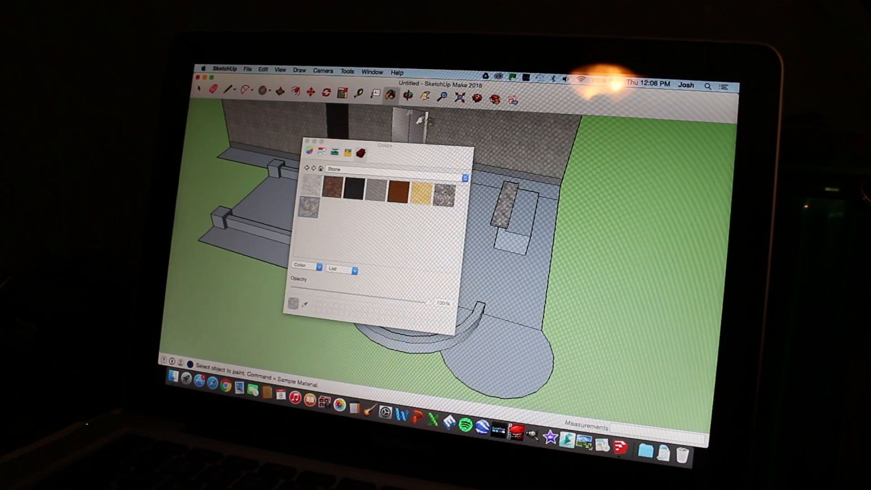
Step: Paint the border strips and fire pit circle with a dark red swatch from Colors
click(320, 169)
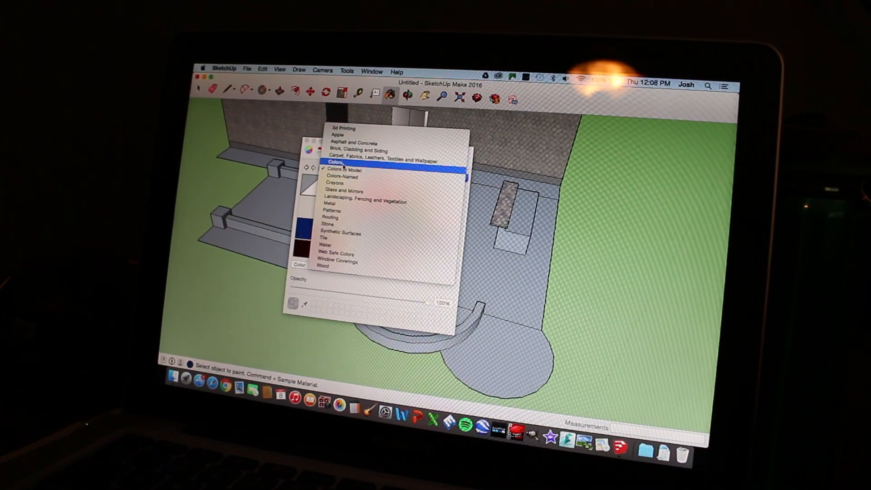
click(333, 169)
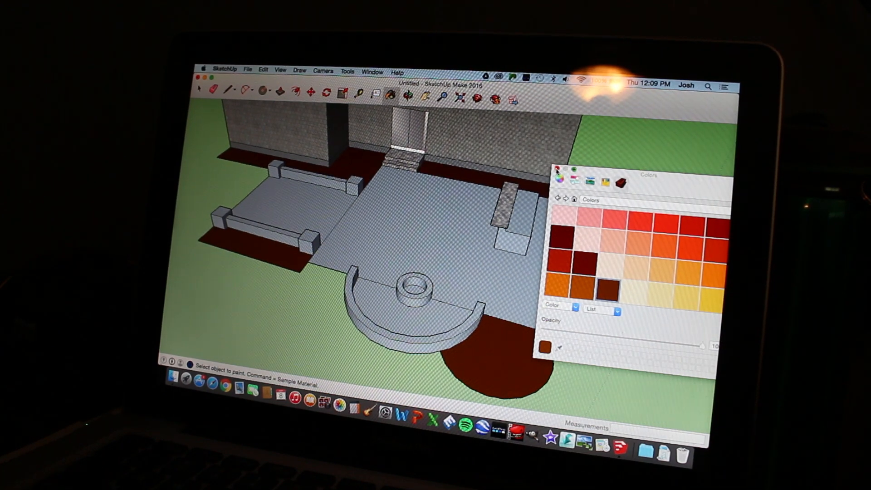
click(557, 170)
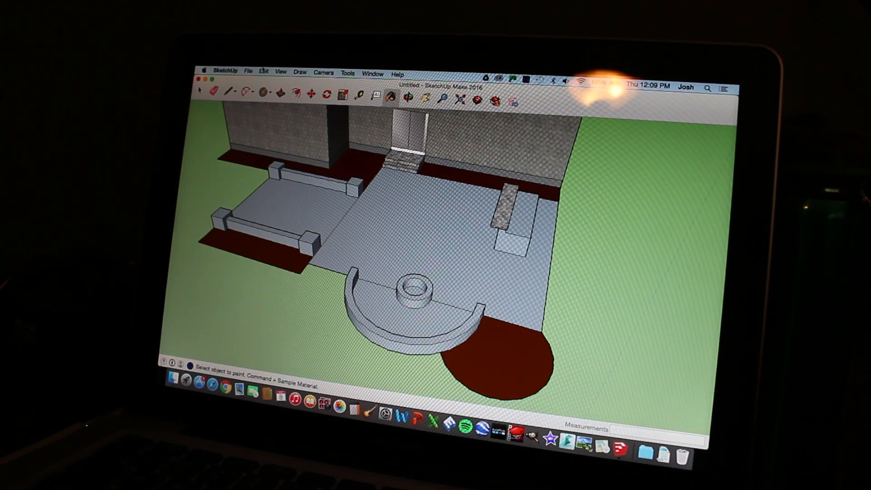
click(248, 71)
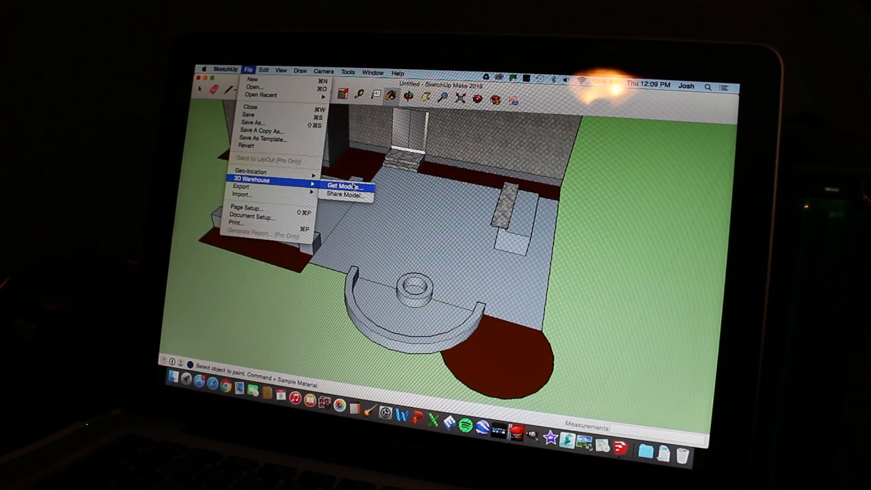
Step: Search 3D Warehouse for 'techo bloc' and open the Antika Paver page from the results
click(346, 185)
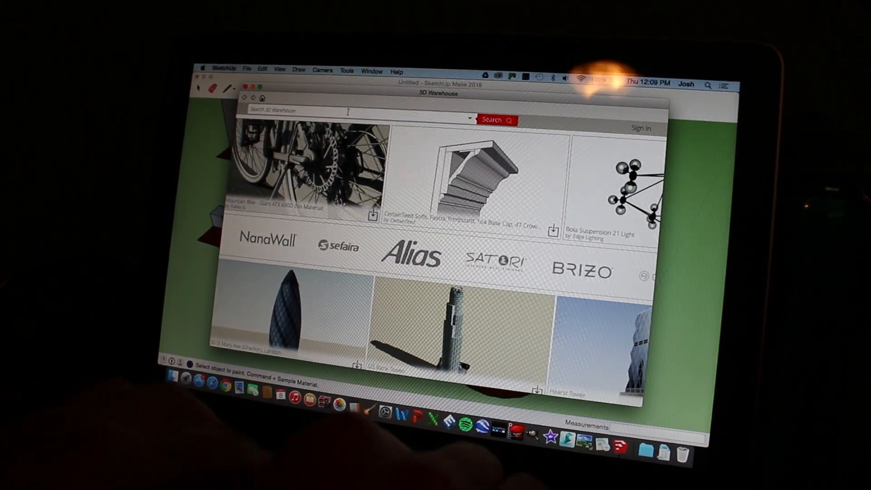
text(techo bloc)
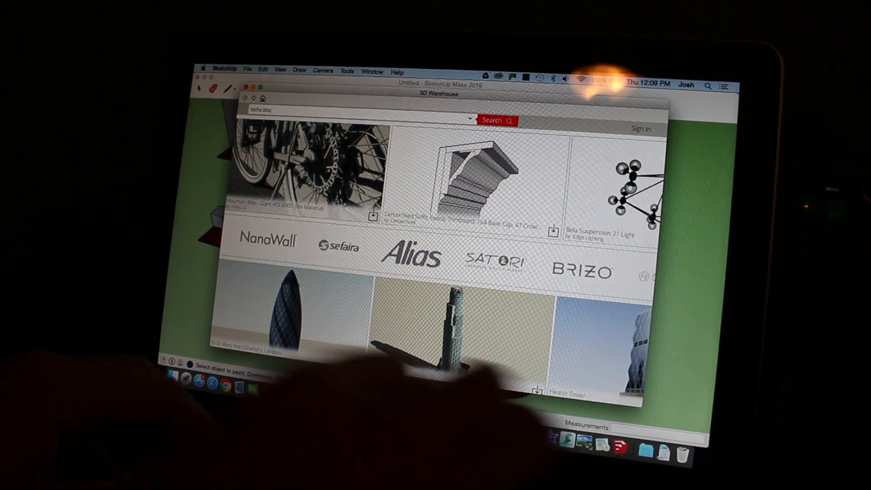
click(496, 120)
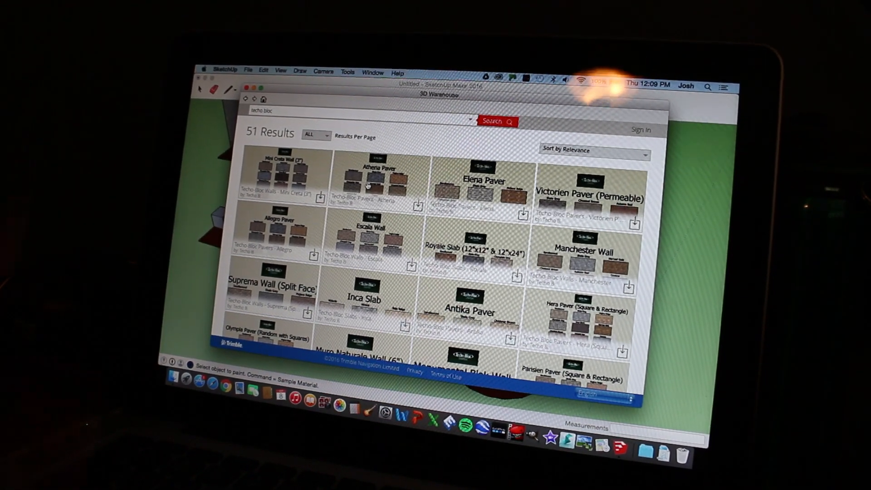
scroll(down, 3)
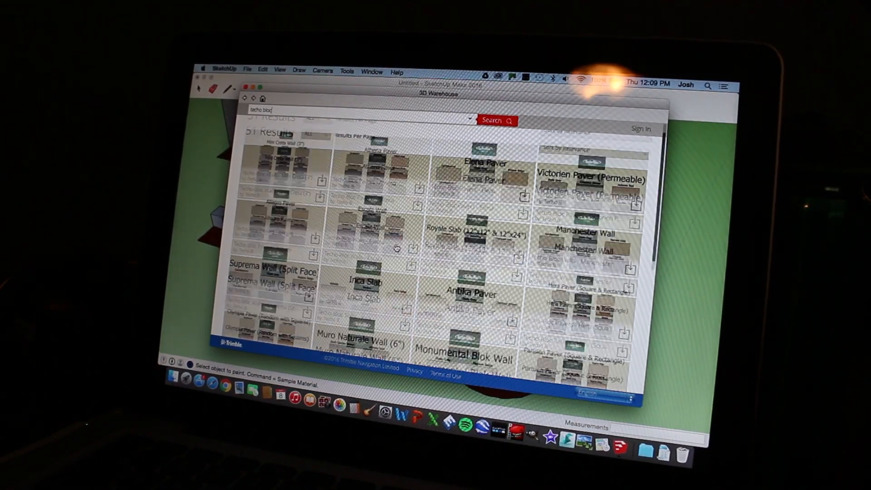
scroll(down, 3)
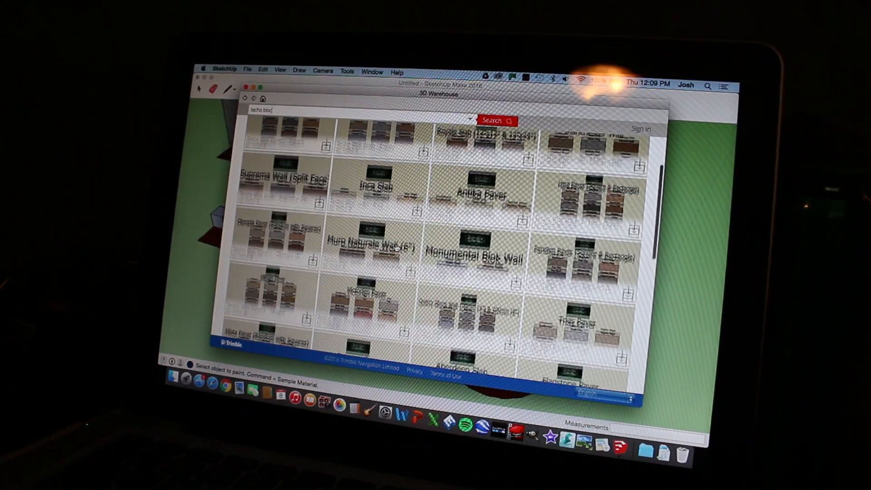
click(495, 120)
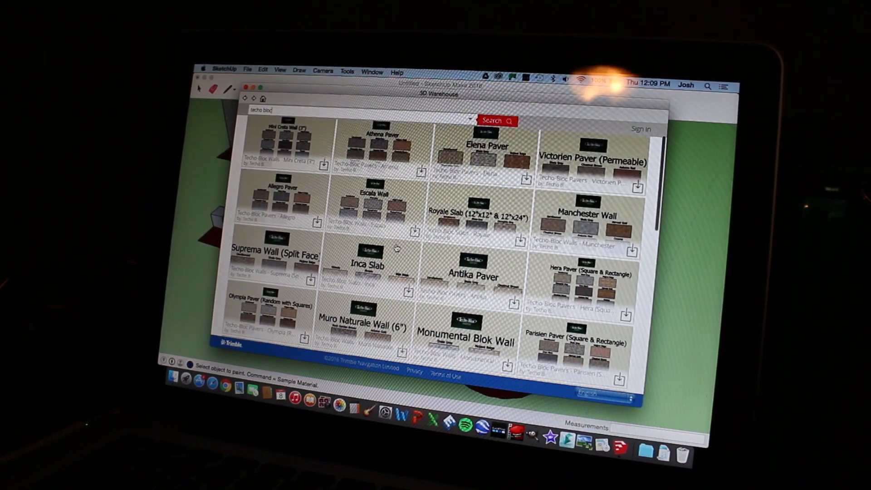
scroll(down, 3)
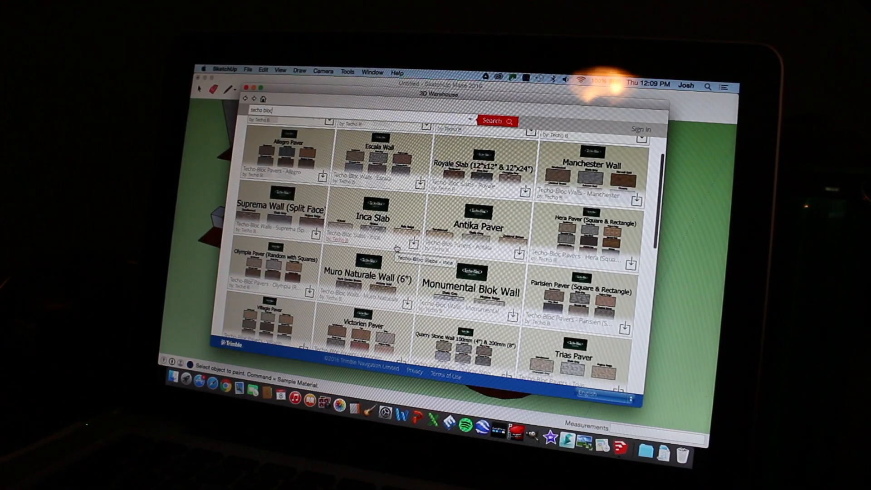
scroll(down, 3)
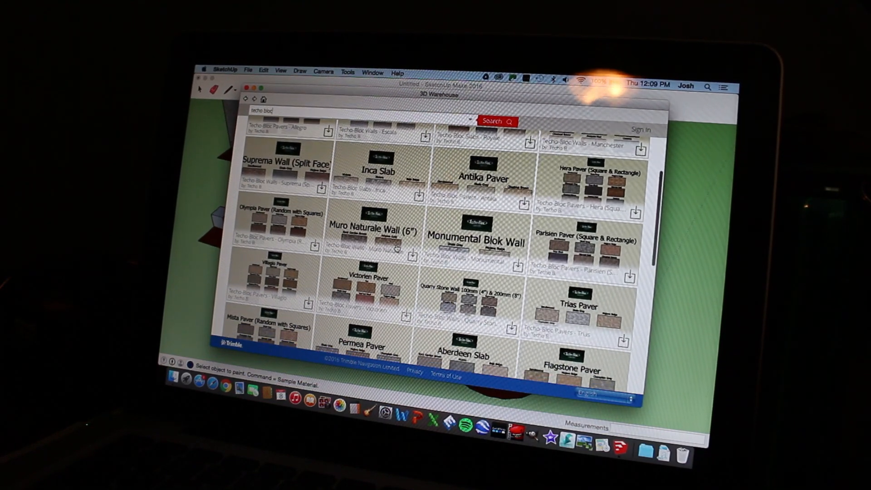
scroll(down, 3)
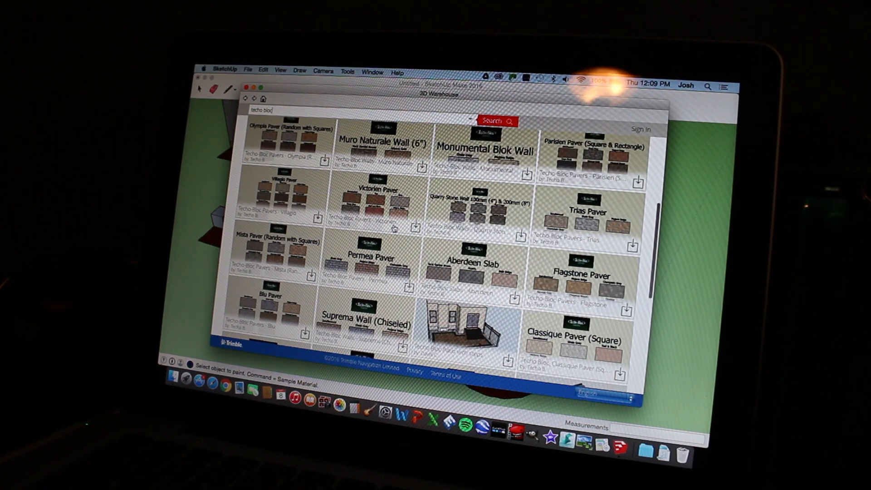
scroll(up, 3)
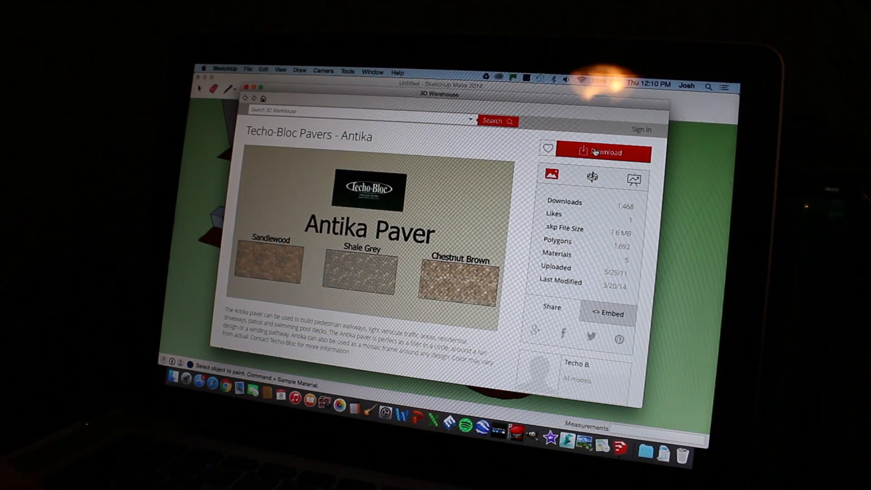
Step: Download the Antika Paver model, load it into the model, and place the component
click(604, 153)
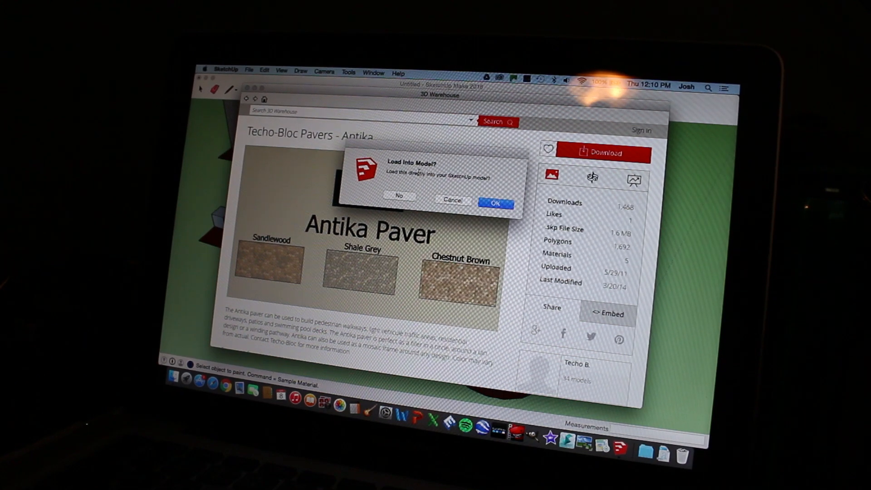
click(494, 202)
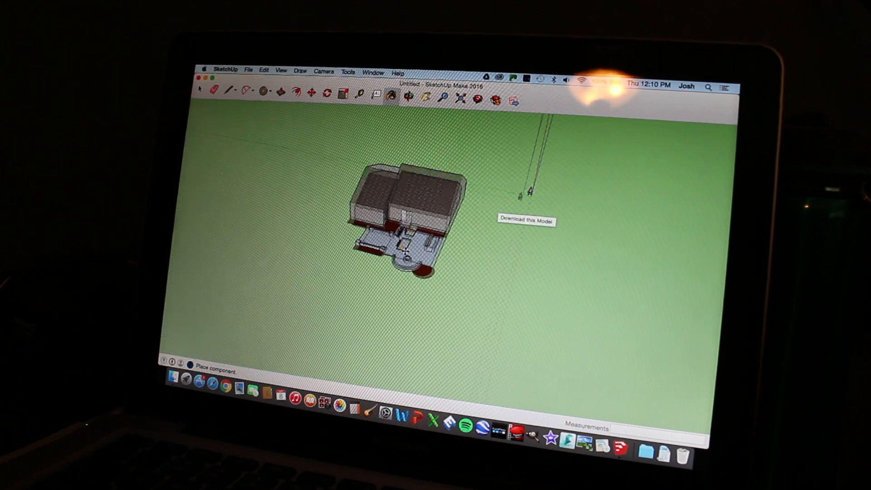
right_click(414, 249)
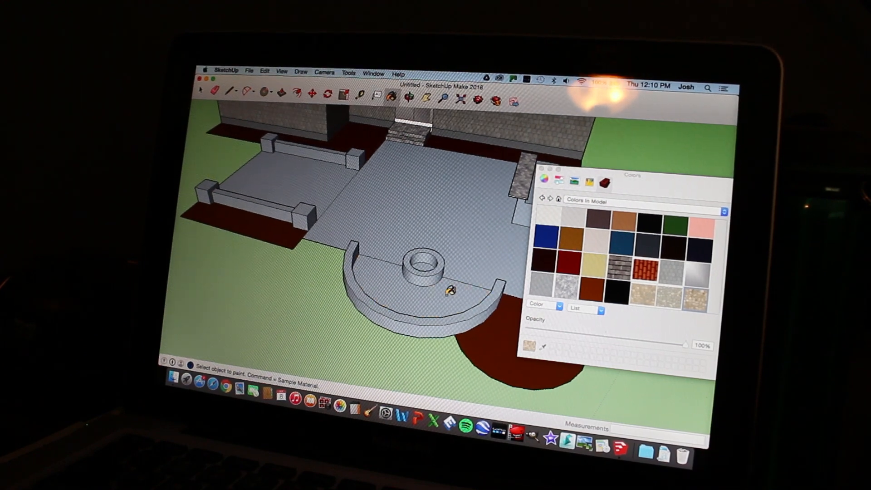
Step: Paint the semicircular floor around the fire pit with the tan Antika paver texture
click(400, 277)
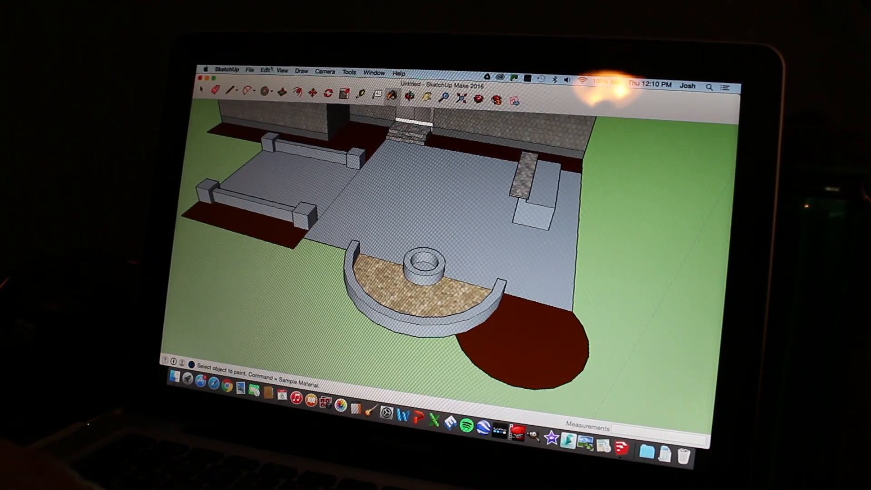
click(249, 72)
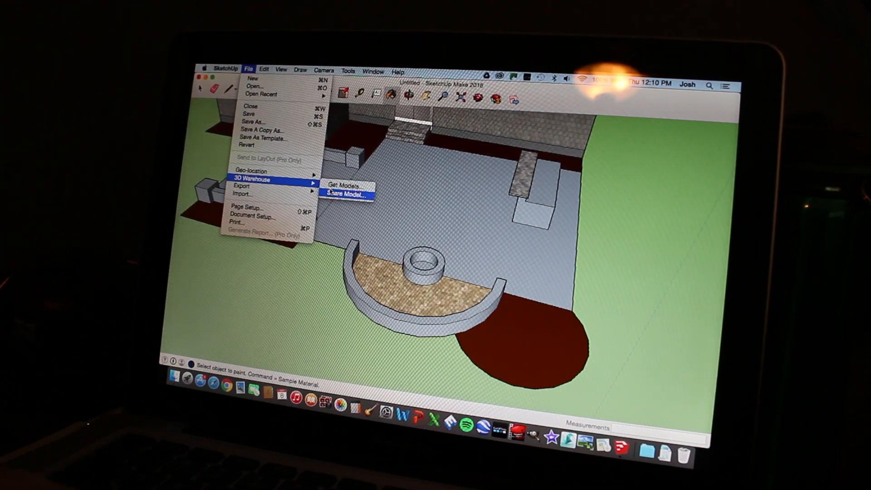
Step: Search 3D Warehouse for Techo-Bloc, then download Aberdeen Slab and load it into the model
click(345, 183)
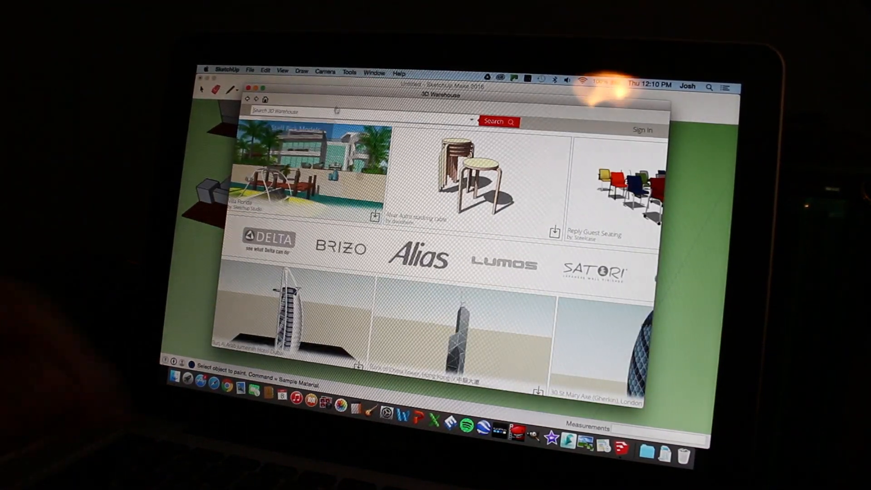
text(tacho b)
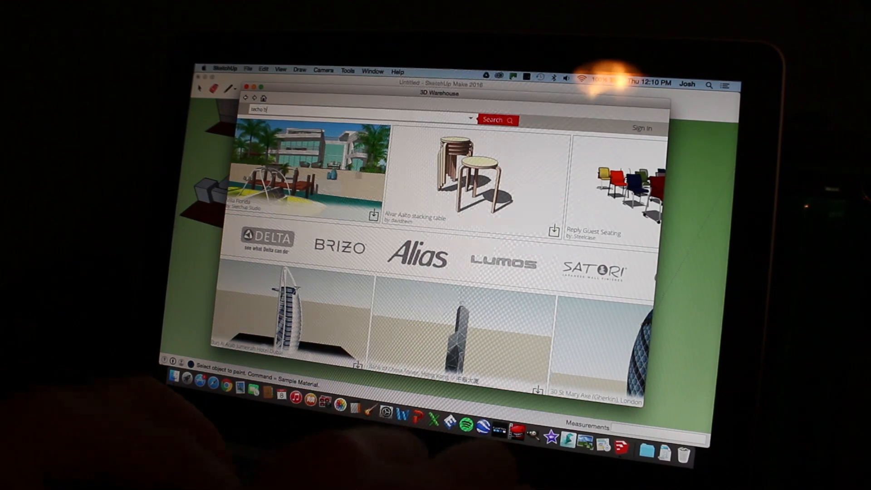
click(493, 121)
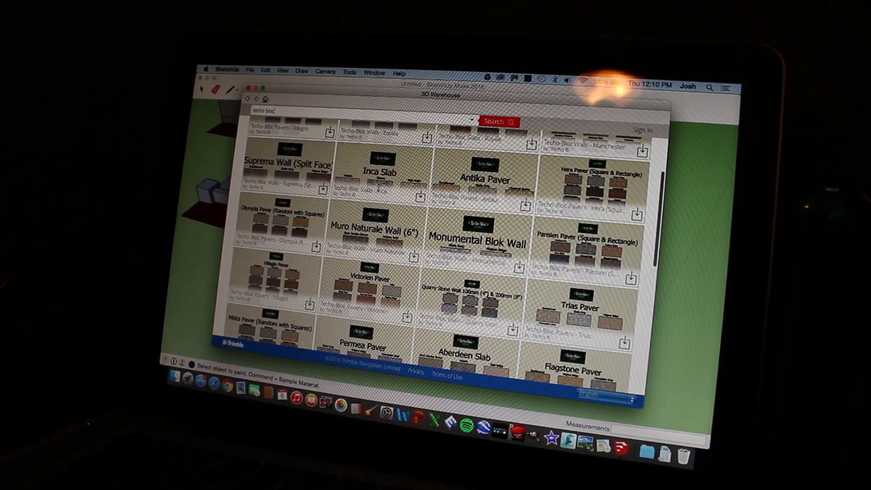
scroll(down, 3)
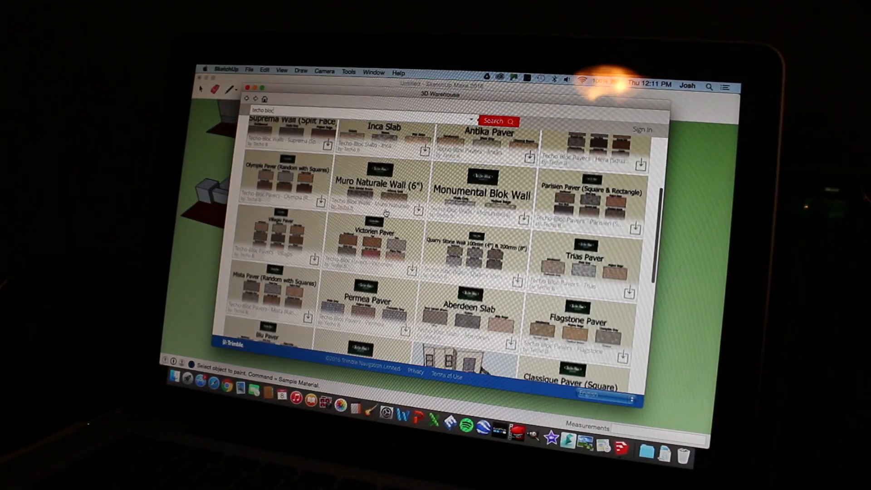
scroll(down, 3)
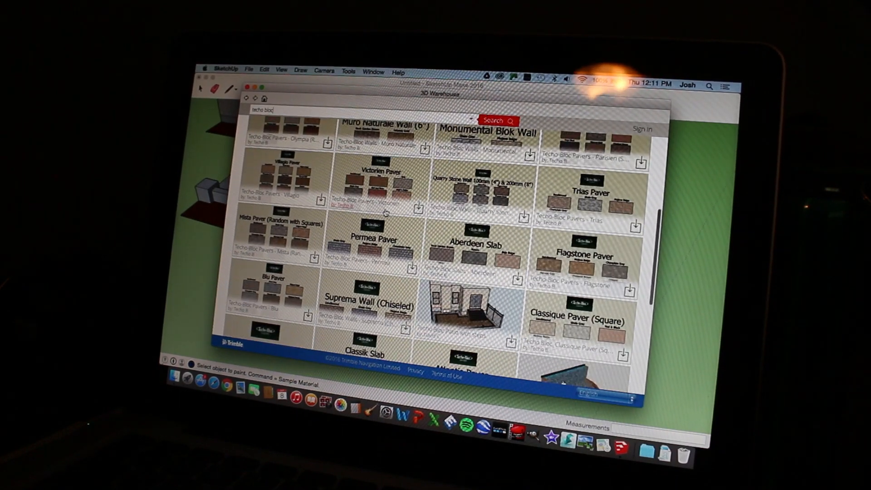
click(475, 245)
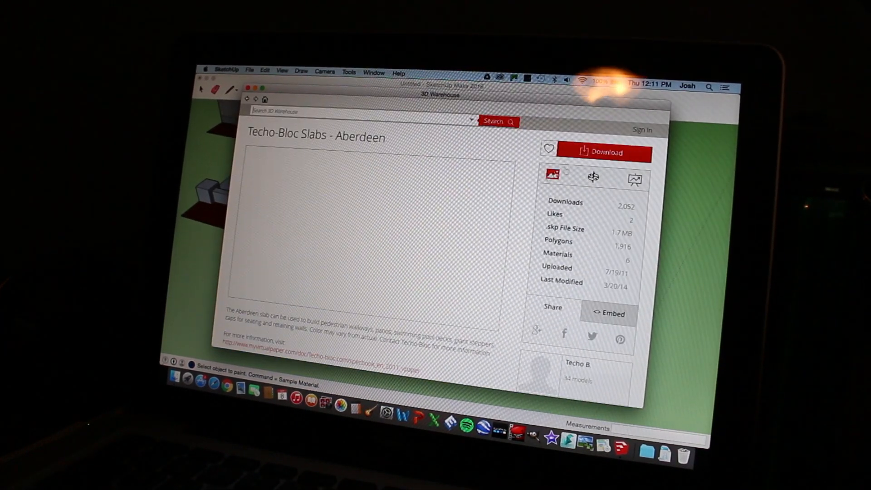
click(602, 152)
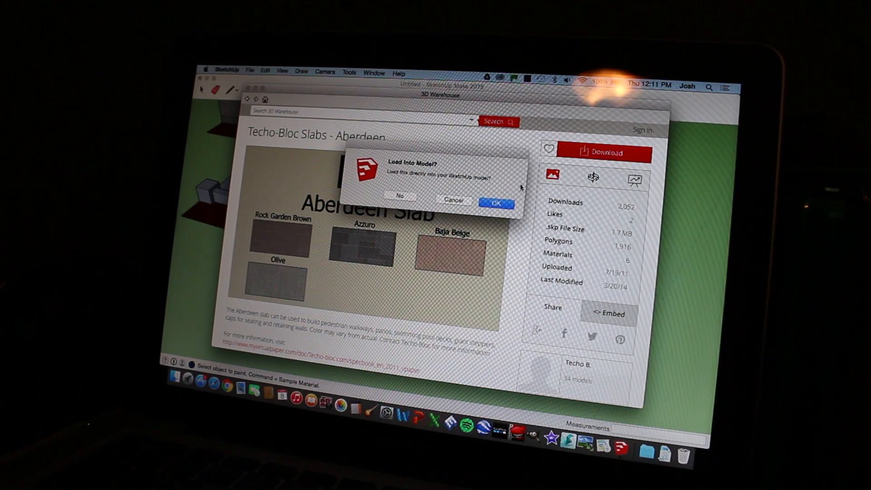
click(496, 203)
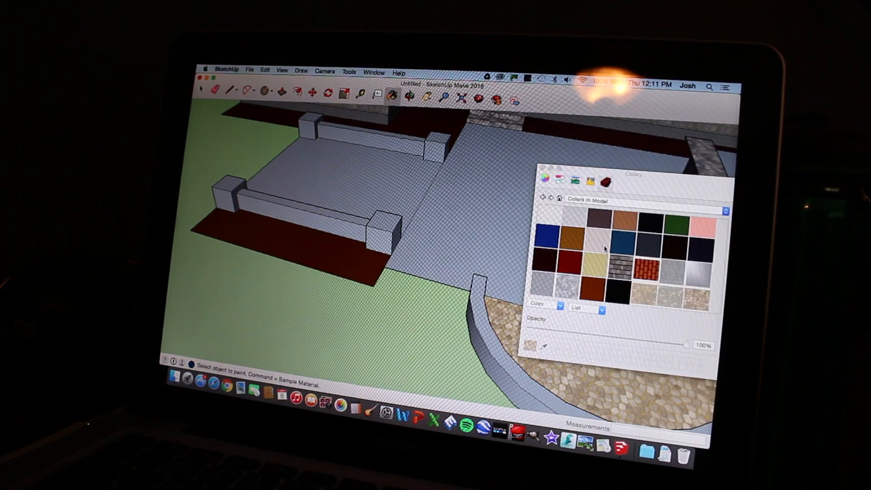
Step: Paint the raised patio floor between the low walls with the brown Aberdeen slab texture
scroll(down, 3)
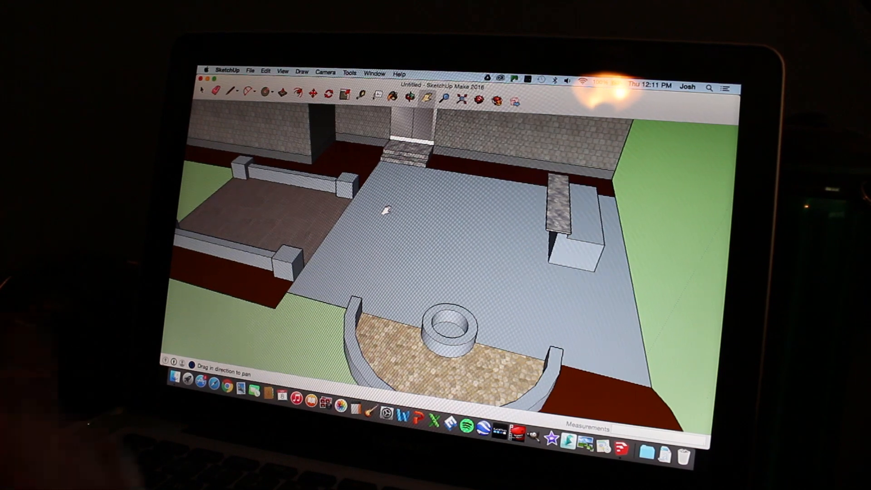
click(250, 72)
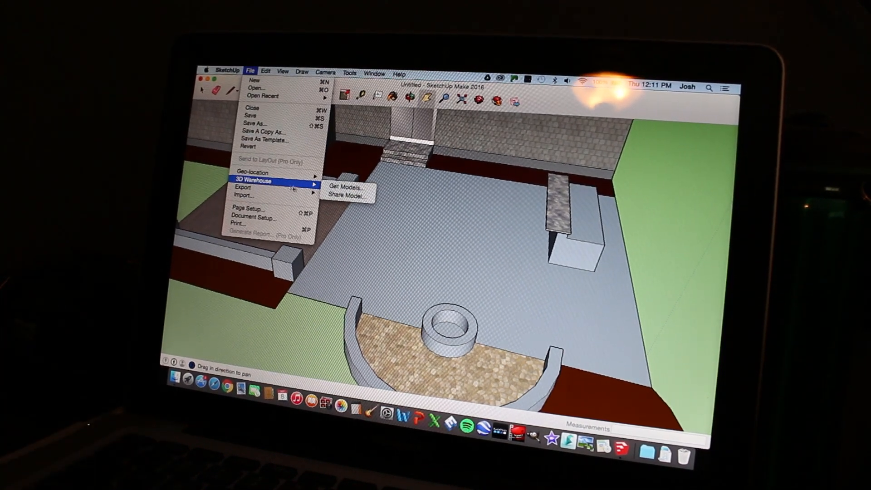
Step: Search 3D Warehouse for Techo-Bloc, open Blu Paver, and download it into the model
click(345, 188)
text(techo)
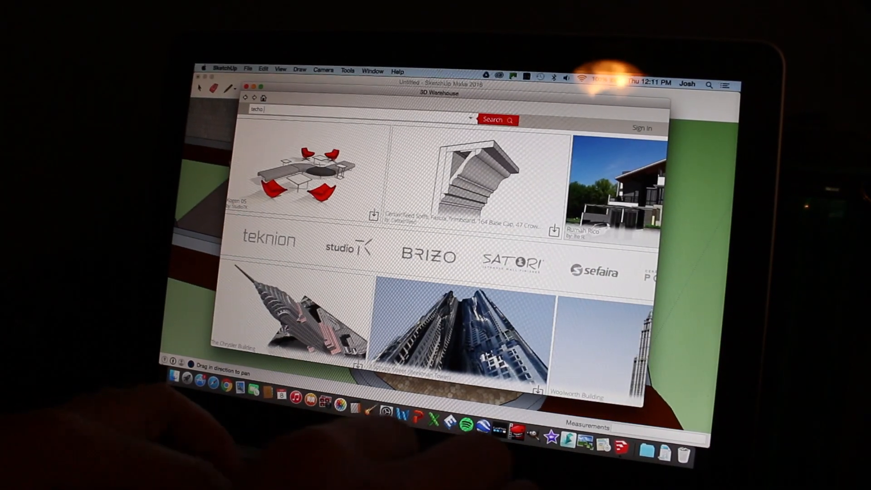
click(496, 121)
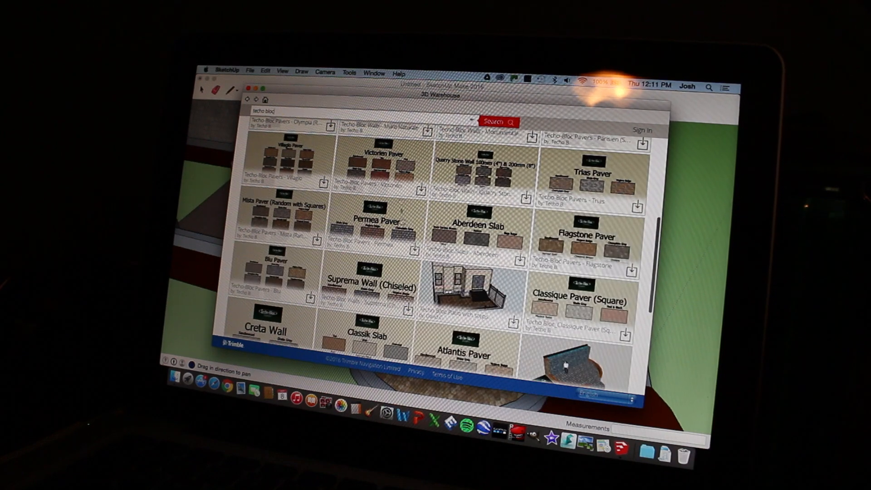
scroll(down, 3)
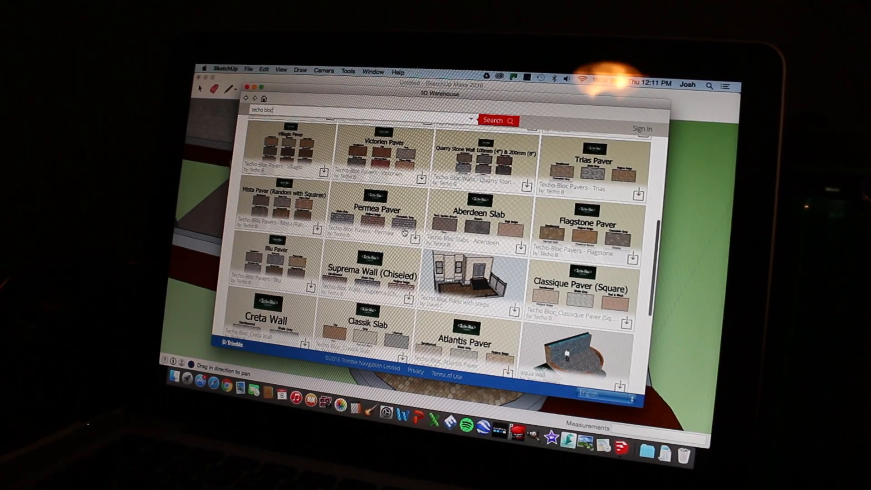
click(274, 261)
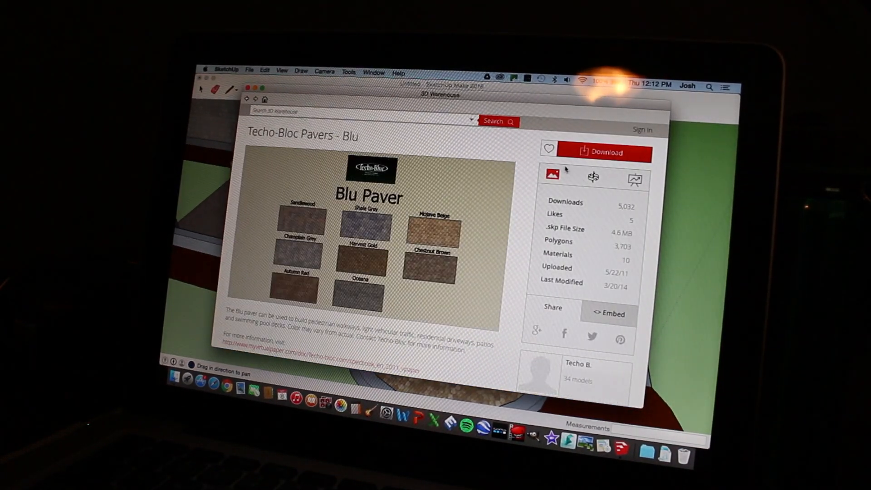
click(602, 153)
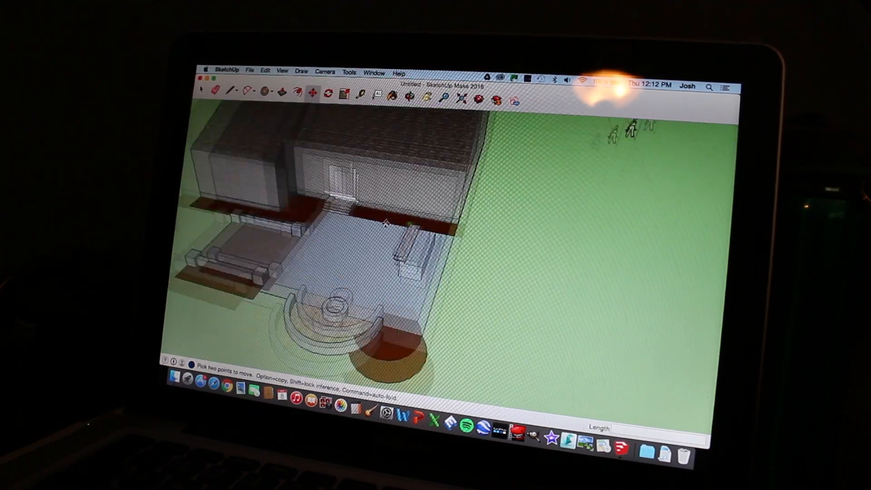
click(249, 70)
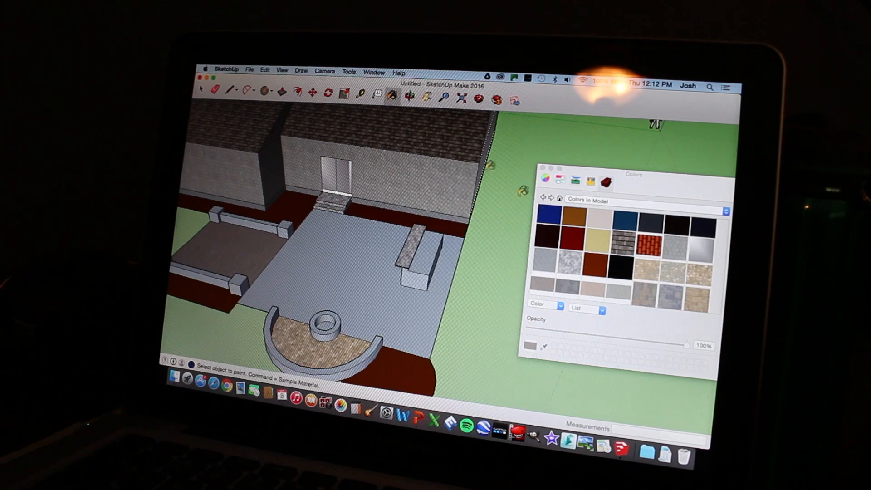
Step: Paint the large central patio with the TB_Blu_39_Harvestgold Blu paver texture
scroll(down, 3)
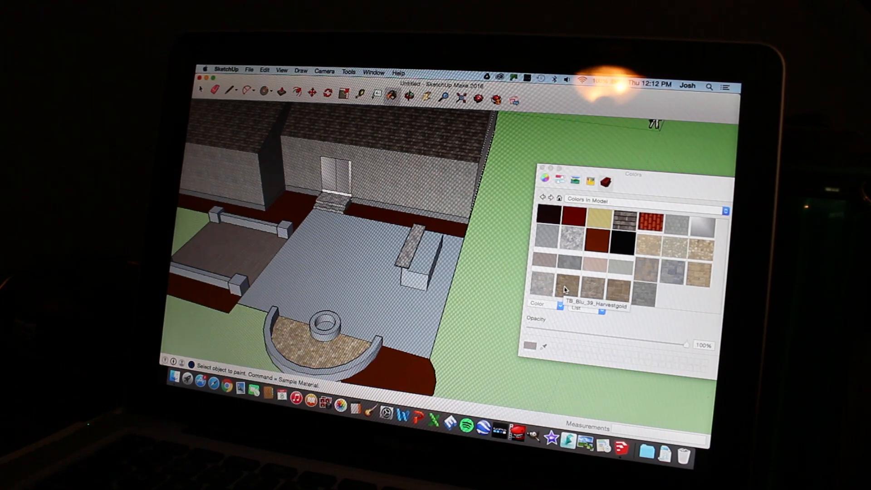
click(369, 267)
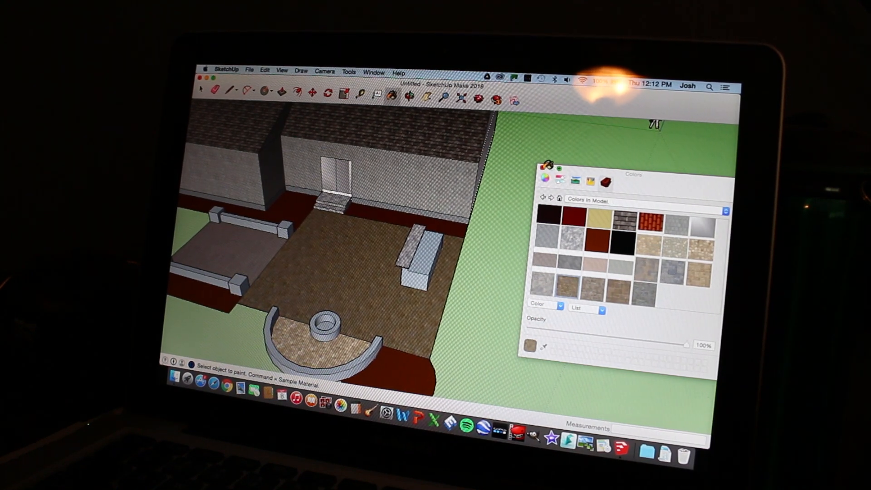
click(249, 71)
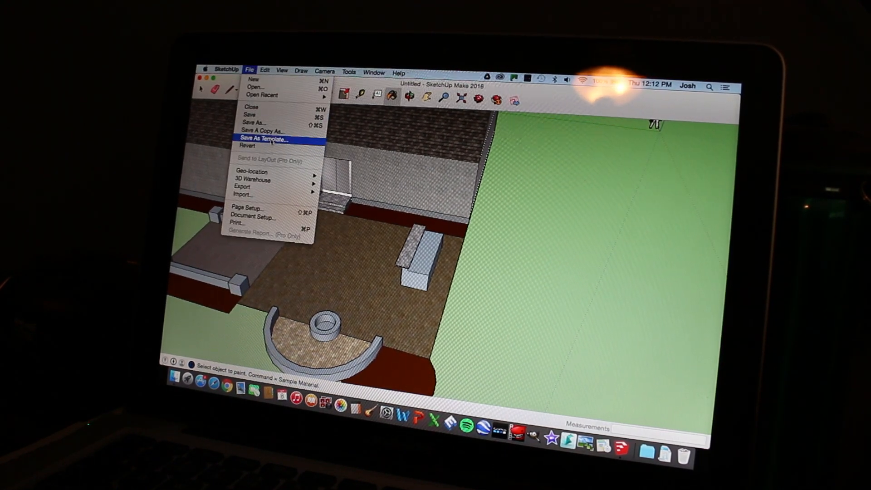
Step: Search 3D Warehouse for 'techo bloc' and load the Mini Creta Wall materials into the model
click(253, 179)
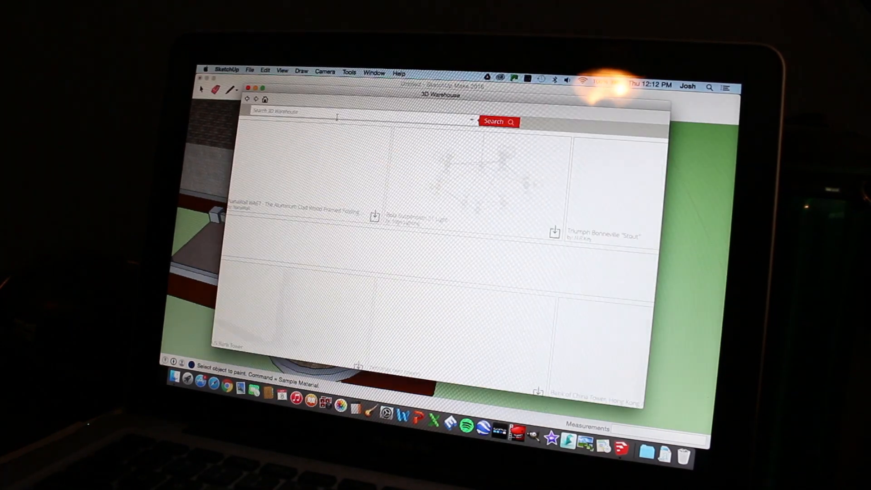
click(498, 122)
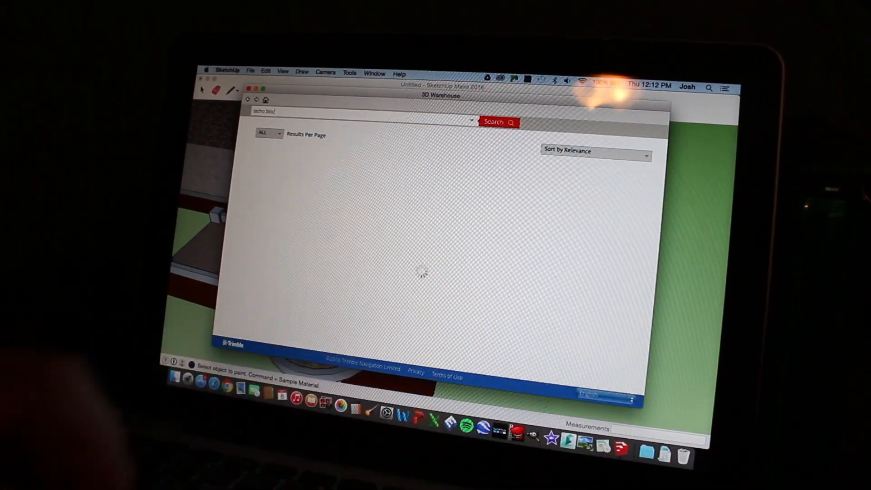
click(498, 122)
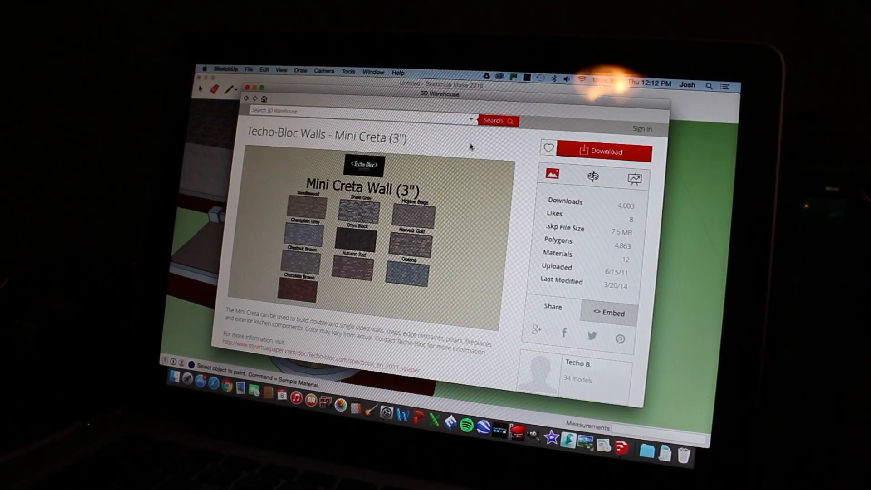
click(599, 151)
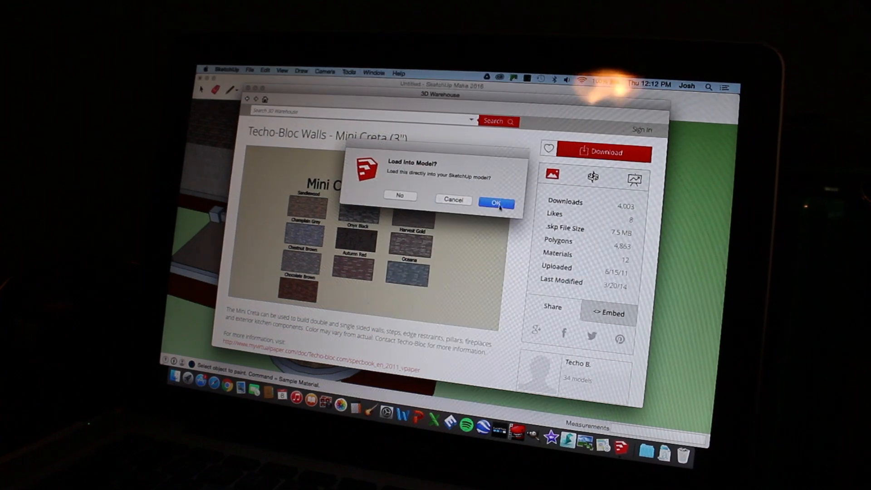
click(495, 202)
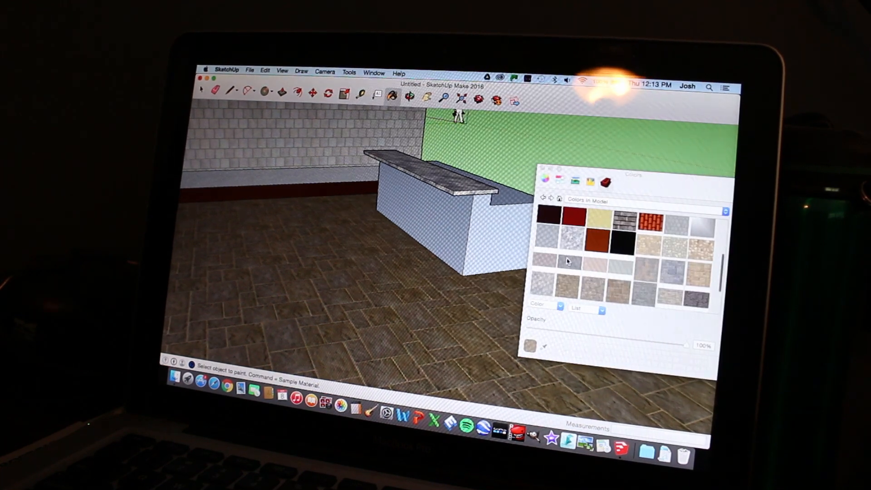
Step: Apply Mini Creta brick texture to the counter block, curved fire pit wall and low patio wall
scroll(down, 3)
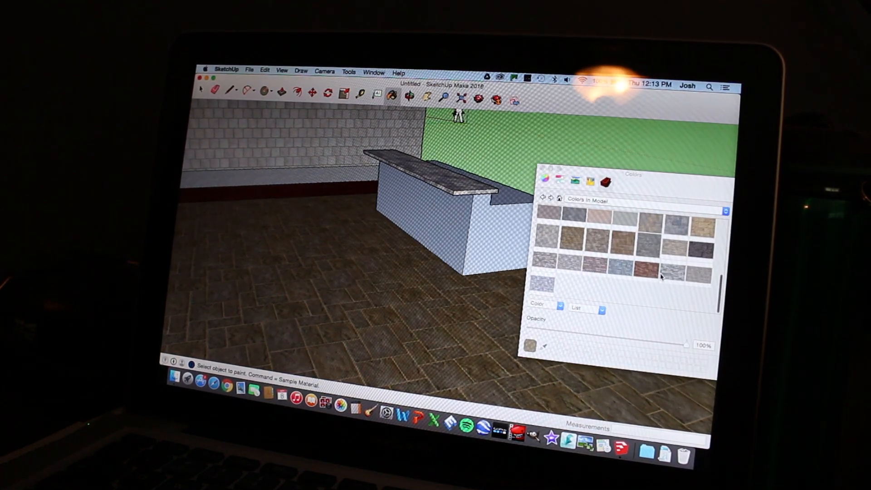
mouse_move(672, 248)
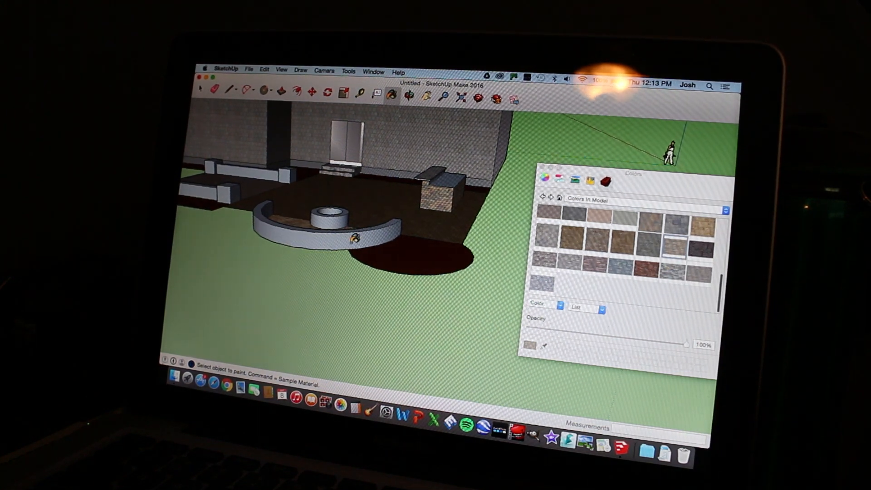
click(334, 228)
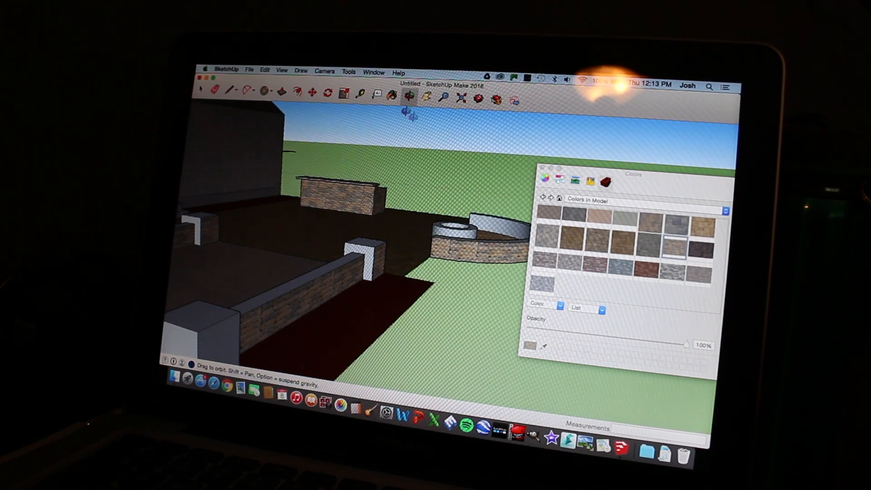
click(408, 100)
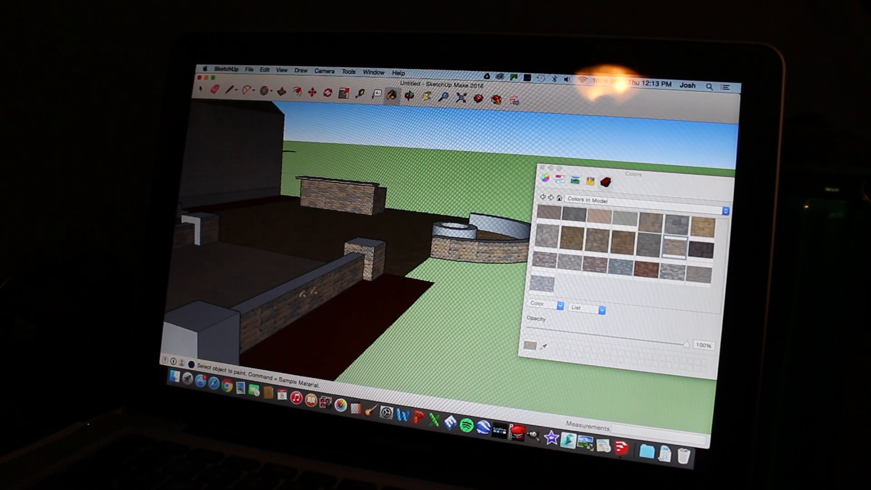